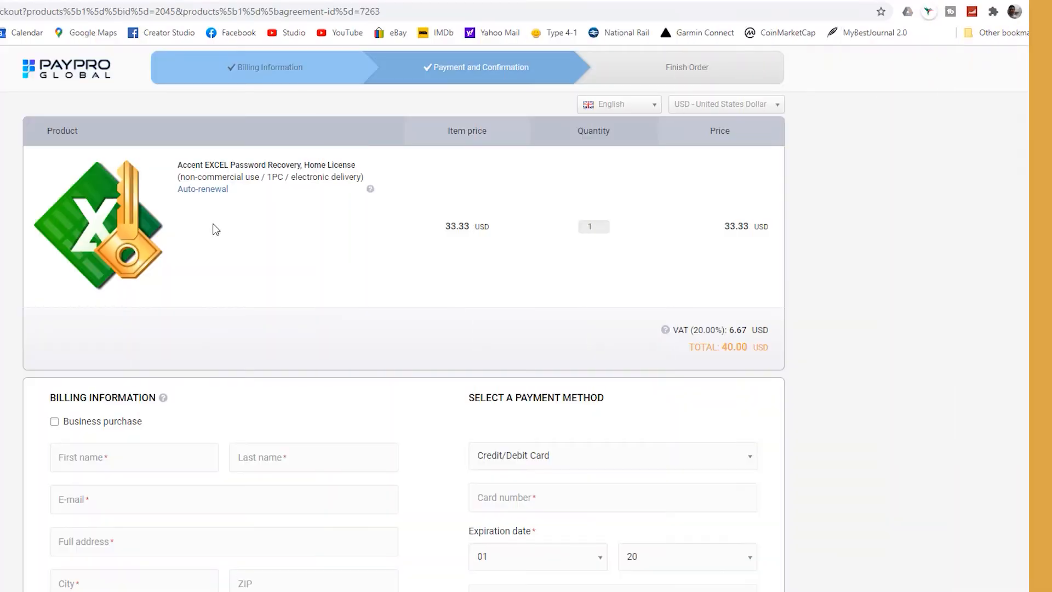
mouse_move(734, 354)
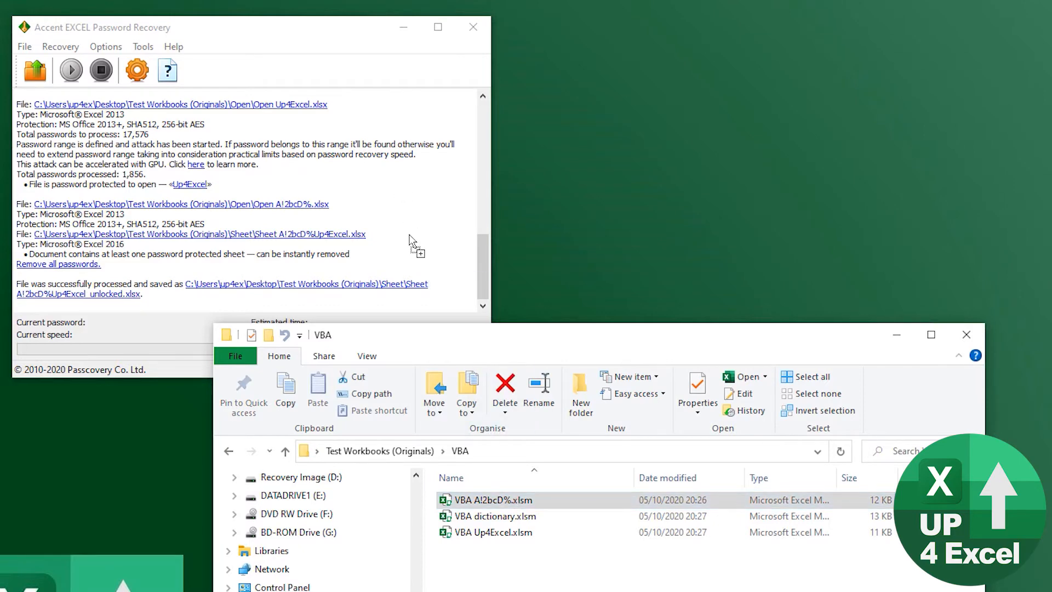
- Remove all passwords from VBA A!2bcD%.xlsm and save the unlocked copy under the suggested name
scroll(down, 3)
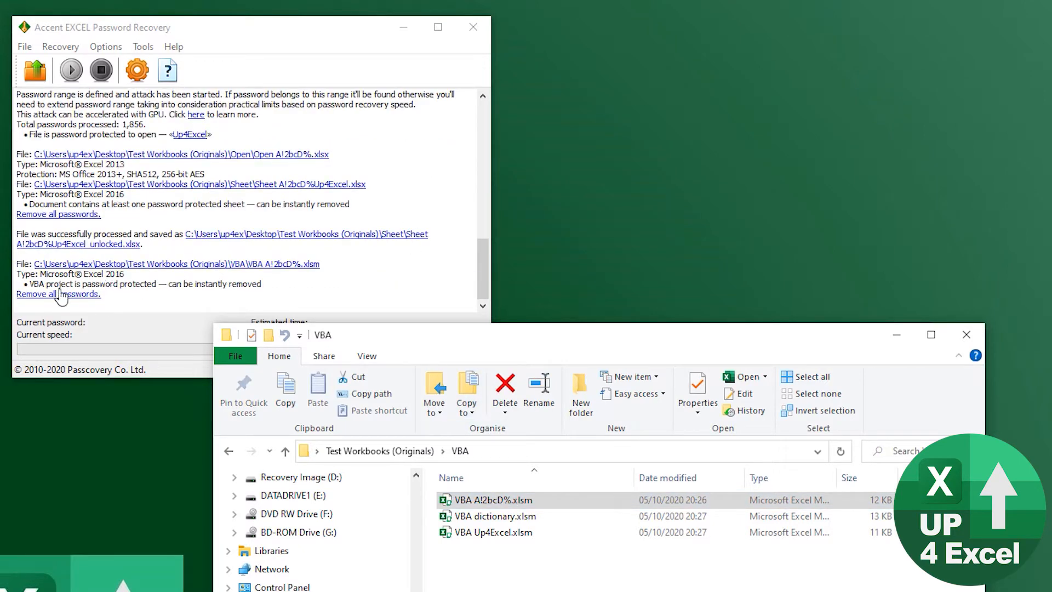
mouse_move(275, 290)
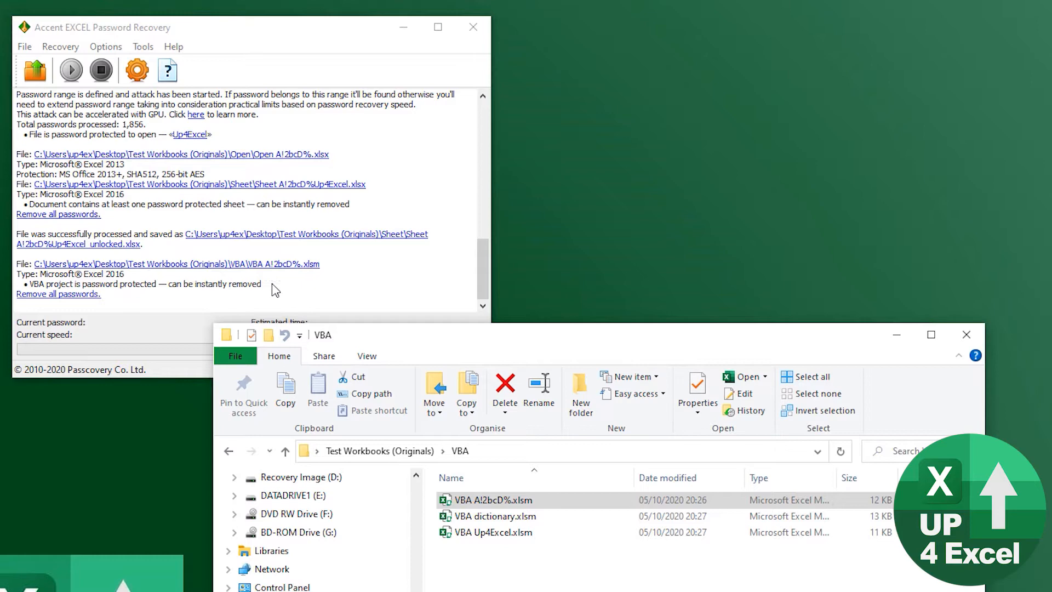
click(58, 293)
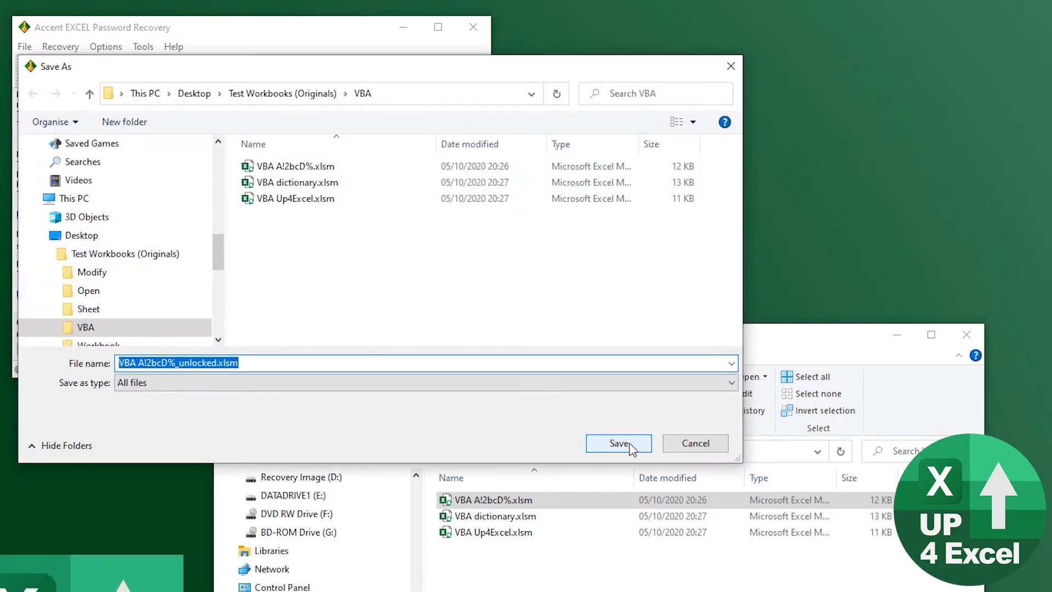
click(619, 443)
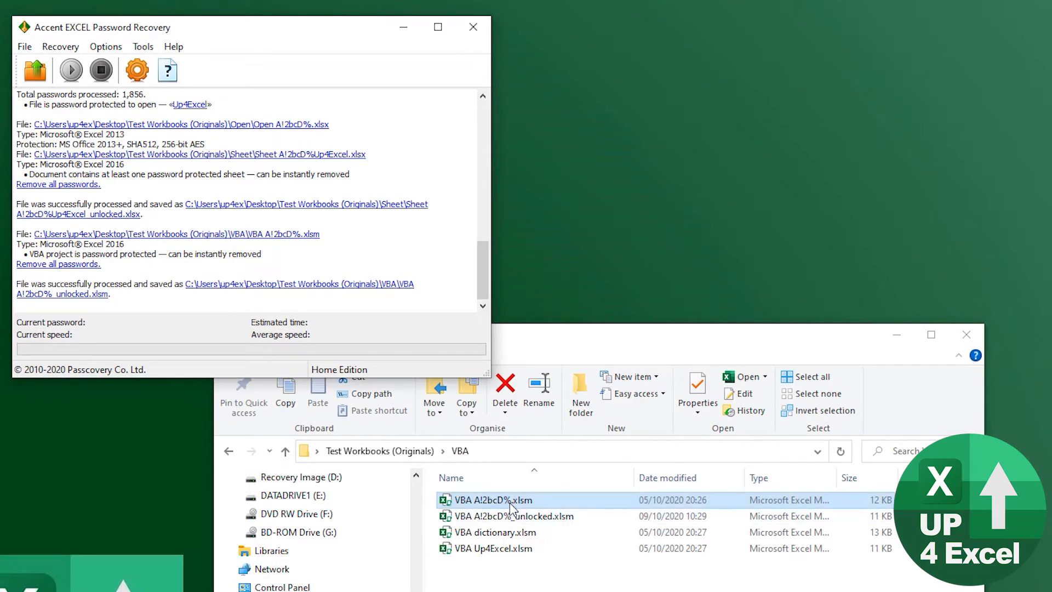
- Open the original VBA A!2bcD%.xlsm, try expanding its VBAProject, and dismiss the password prompt
double_click(493, 500)
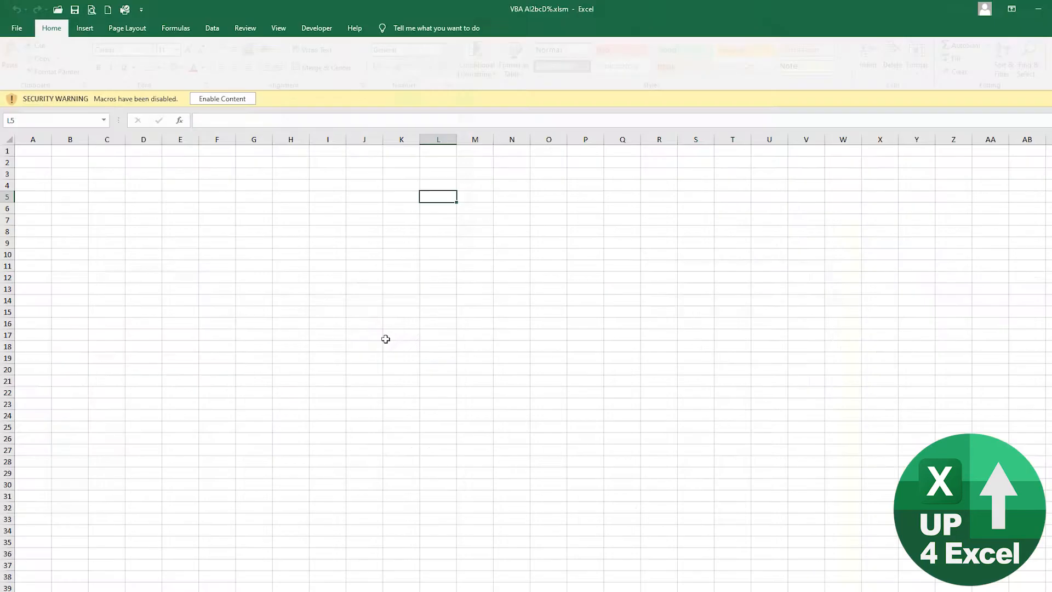
key(alt+f11)
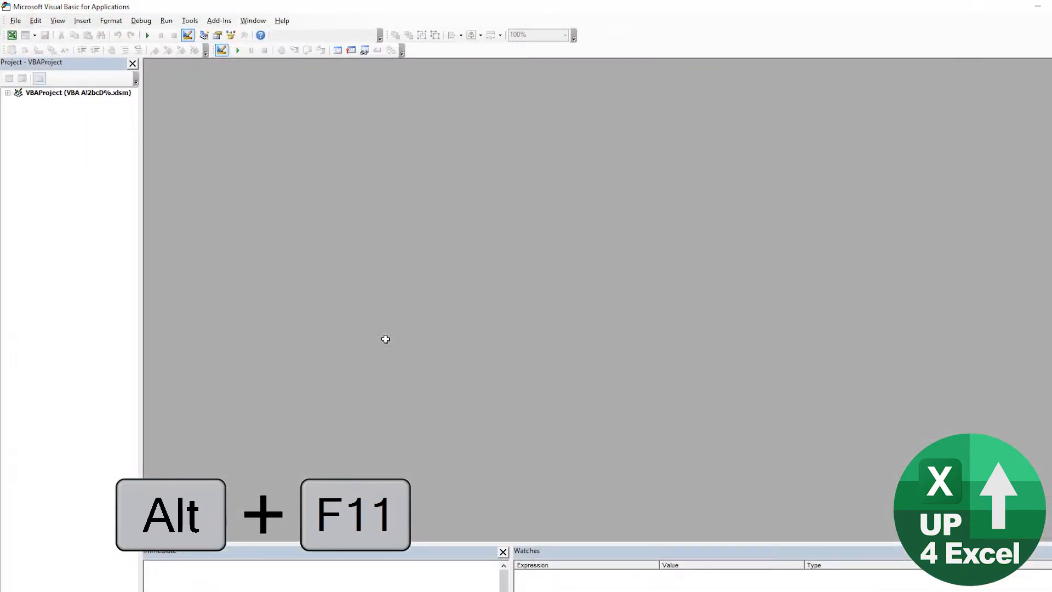
click(78, 92)
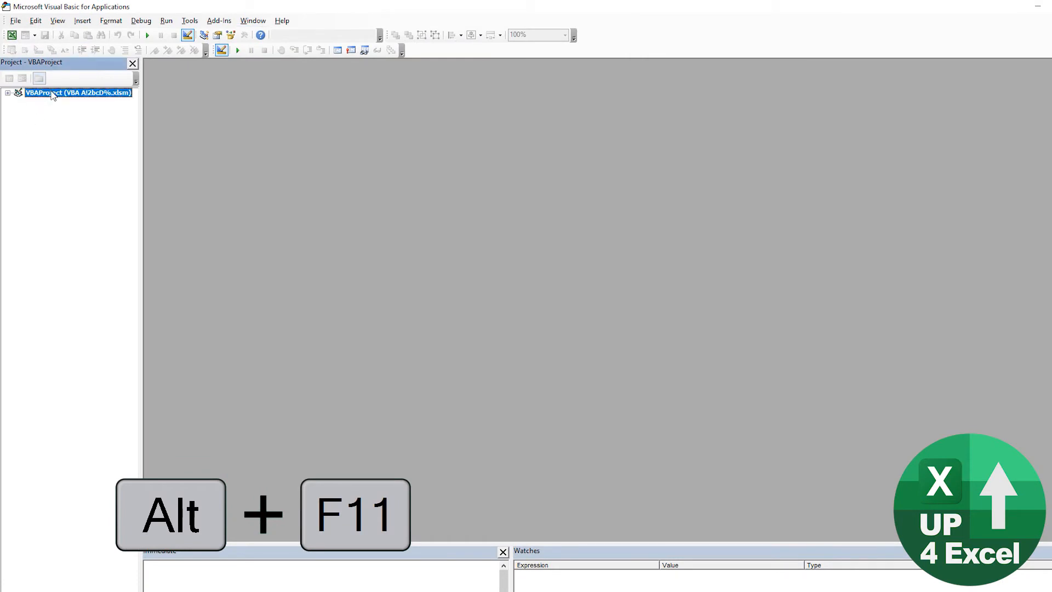
double_click(77, 92)
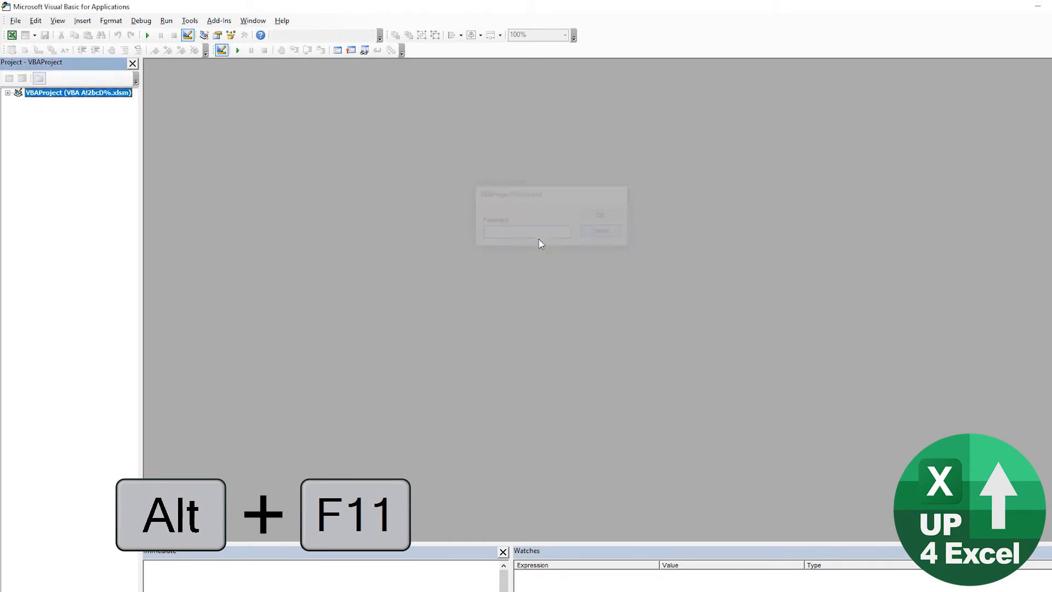
key(alt+tab)
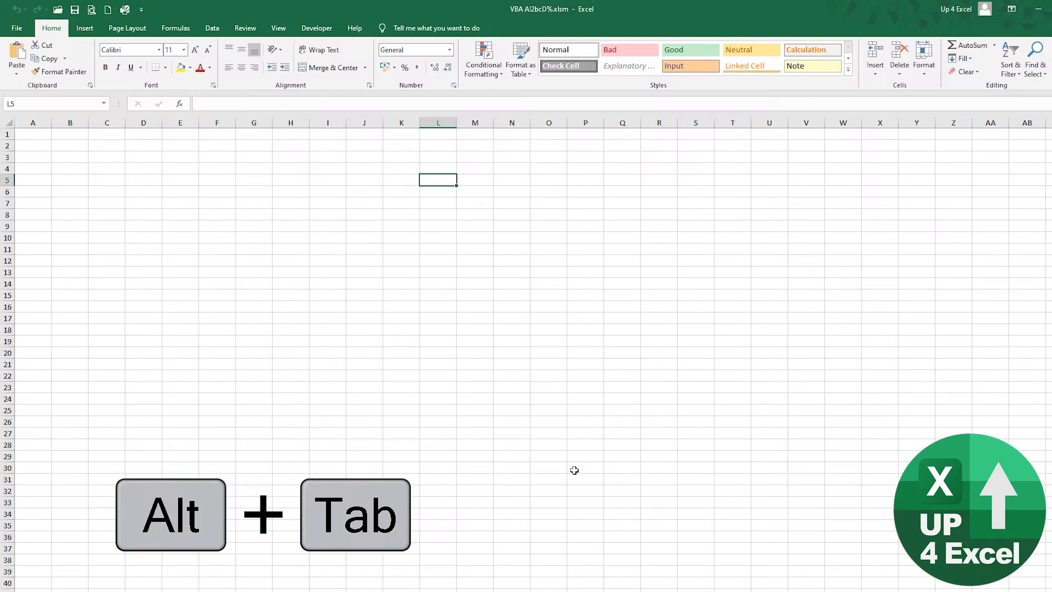
key(alt+tab)
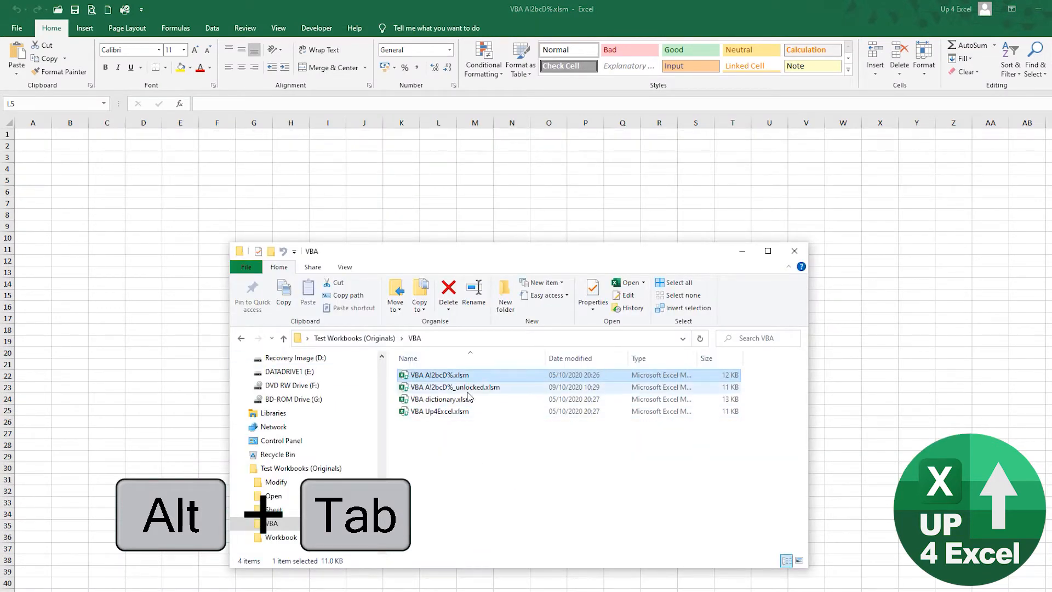
key(alt+tab)
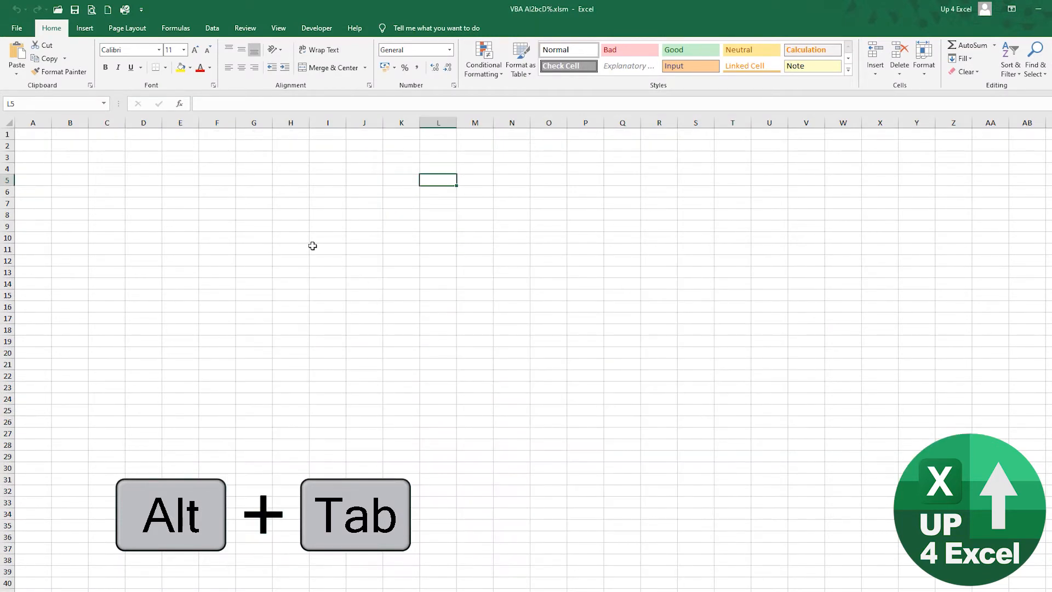
key(alt+tab)
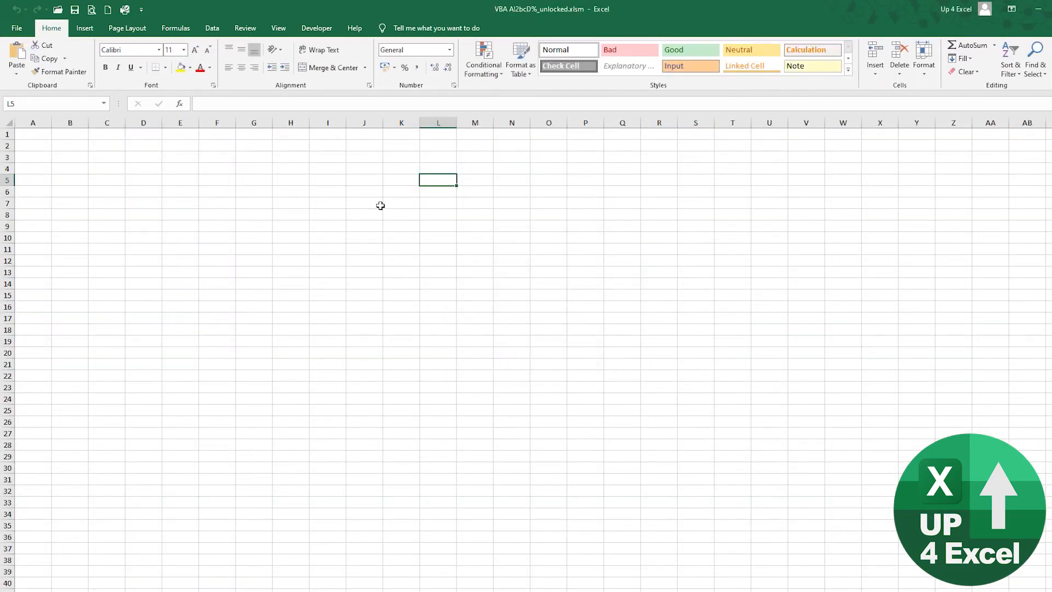
key(alt+F11)
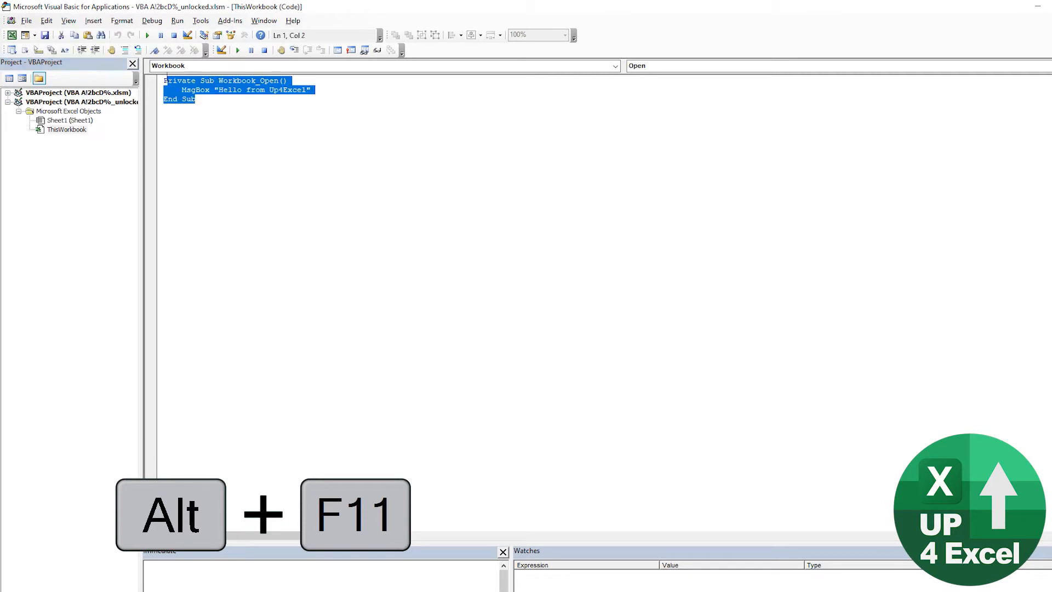
- Select the unlocked copy's VBAProject to view its Workbook_Open code without a password
click(77, 102)
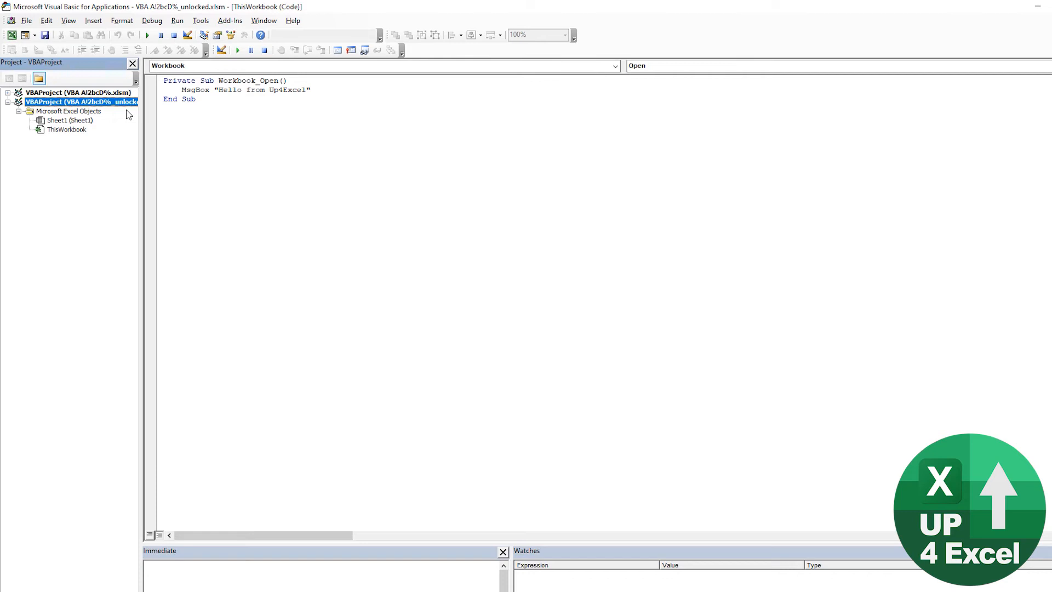
mouse_move(237, 160)
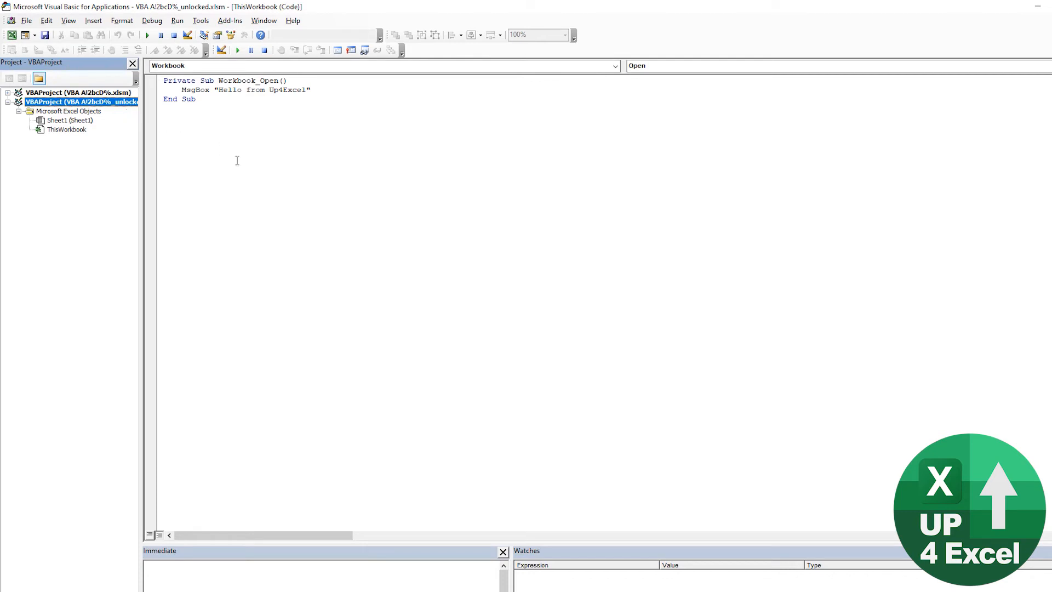
mouse_move(252, 177)
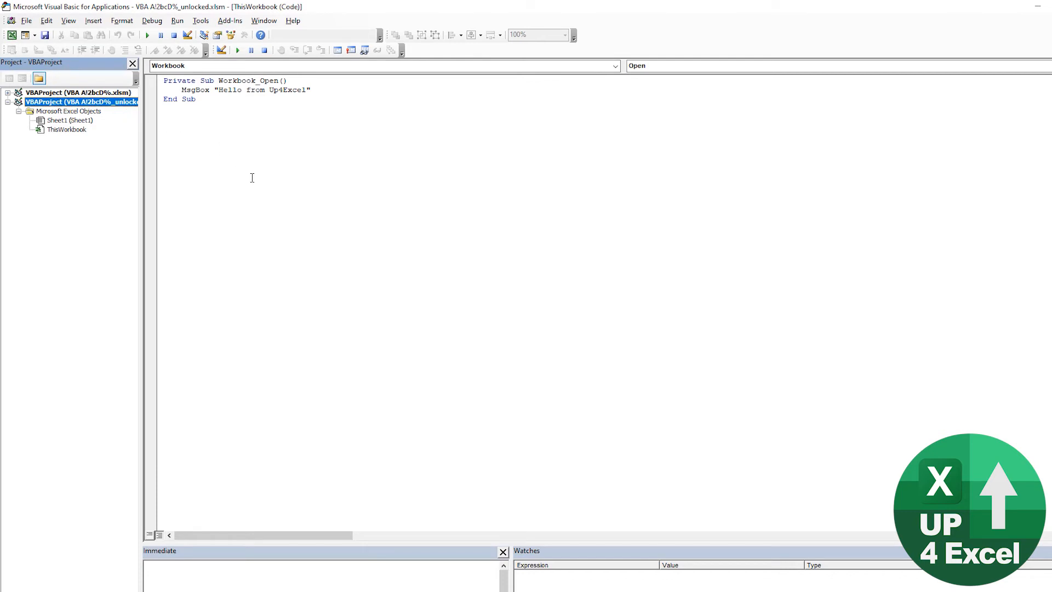